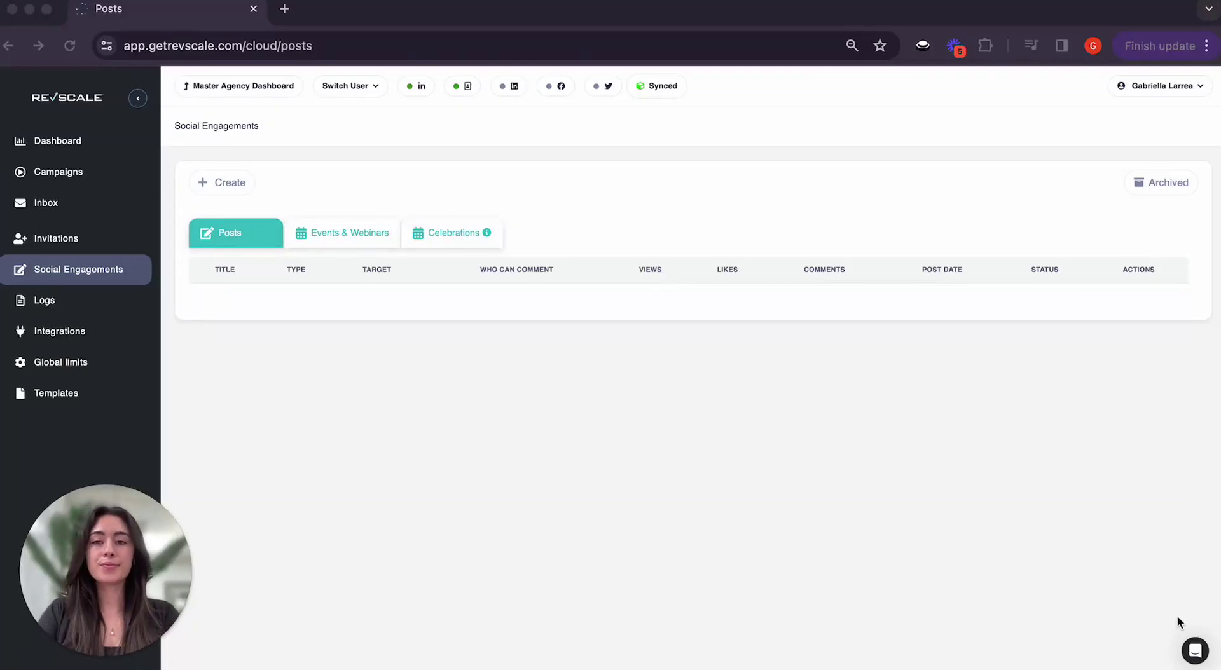
mouse_move(946, 413)
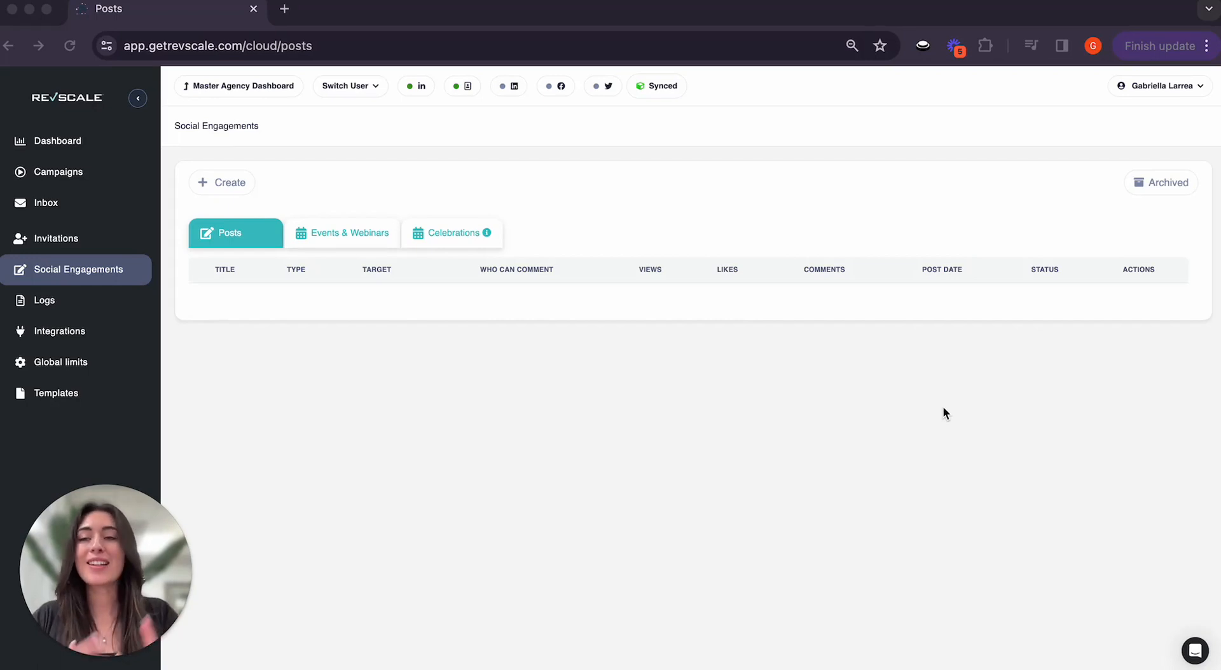
mouse_move(287, 364)
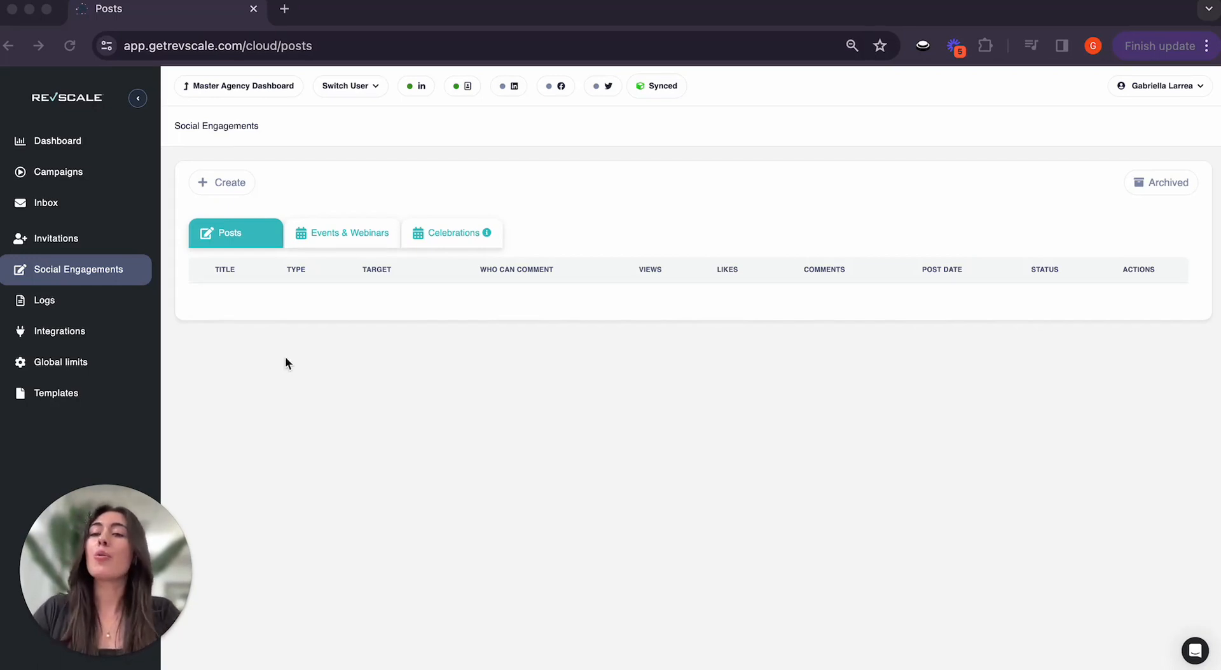
mouse_move(105, 282)
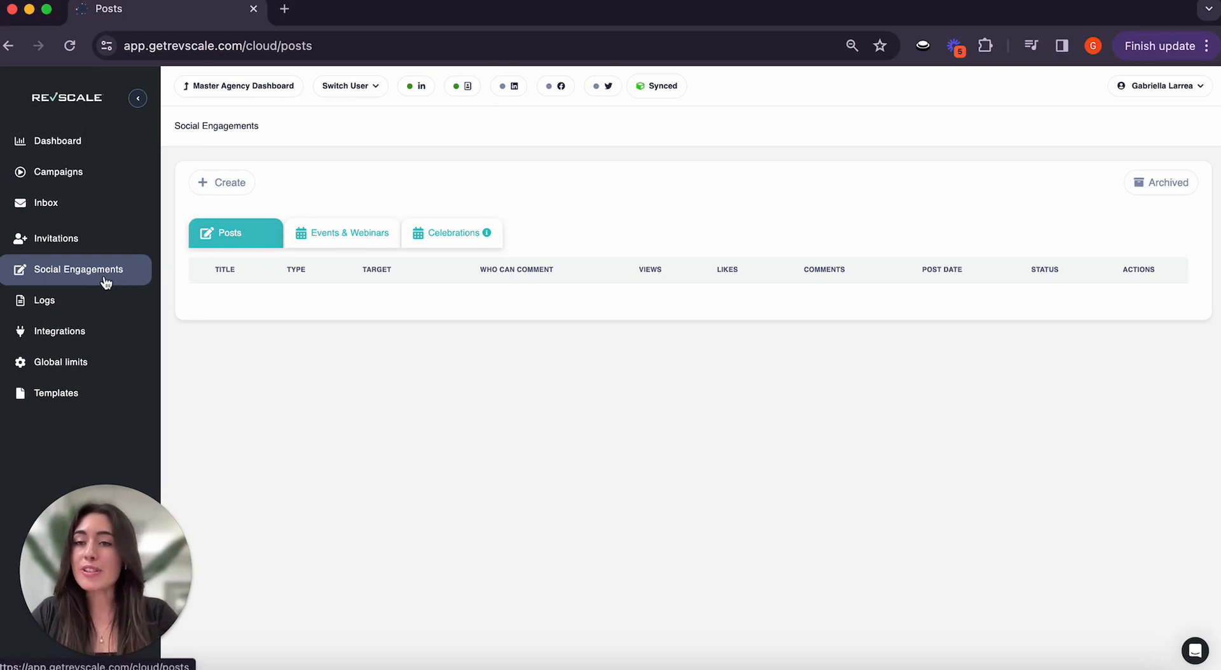
mouse_move(306, 313)
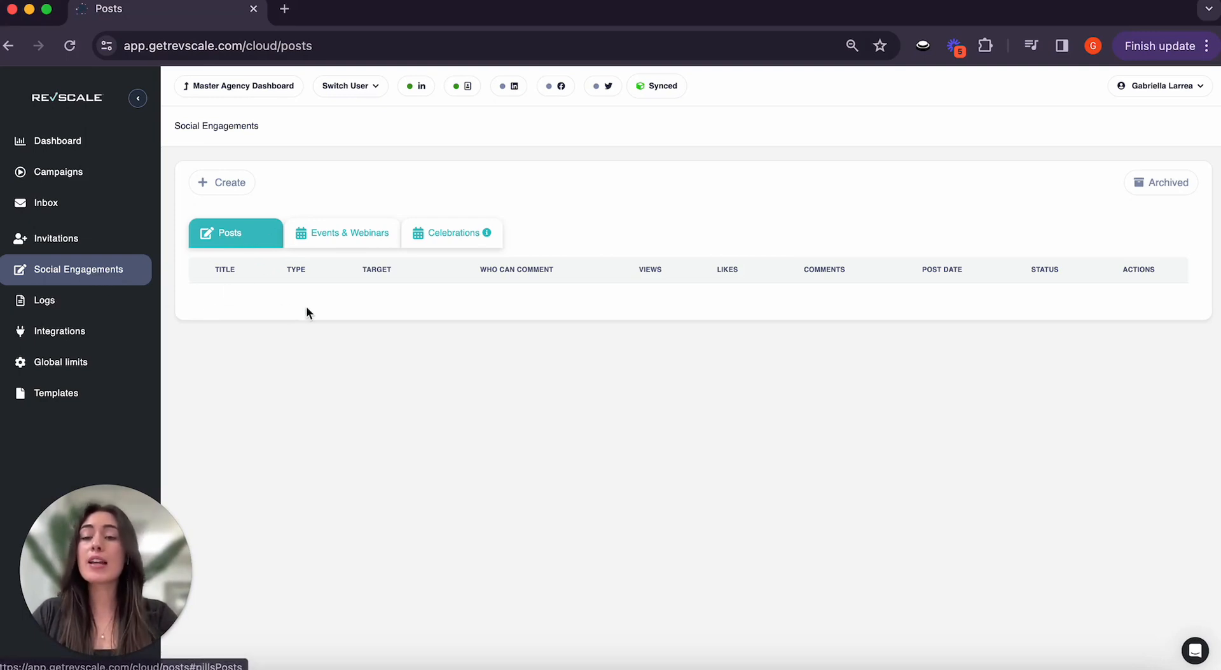
mouse_move(335, 416)
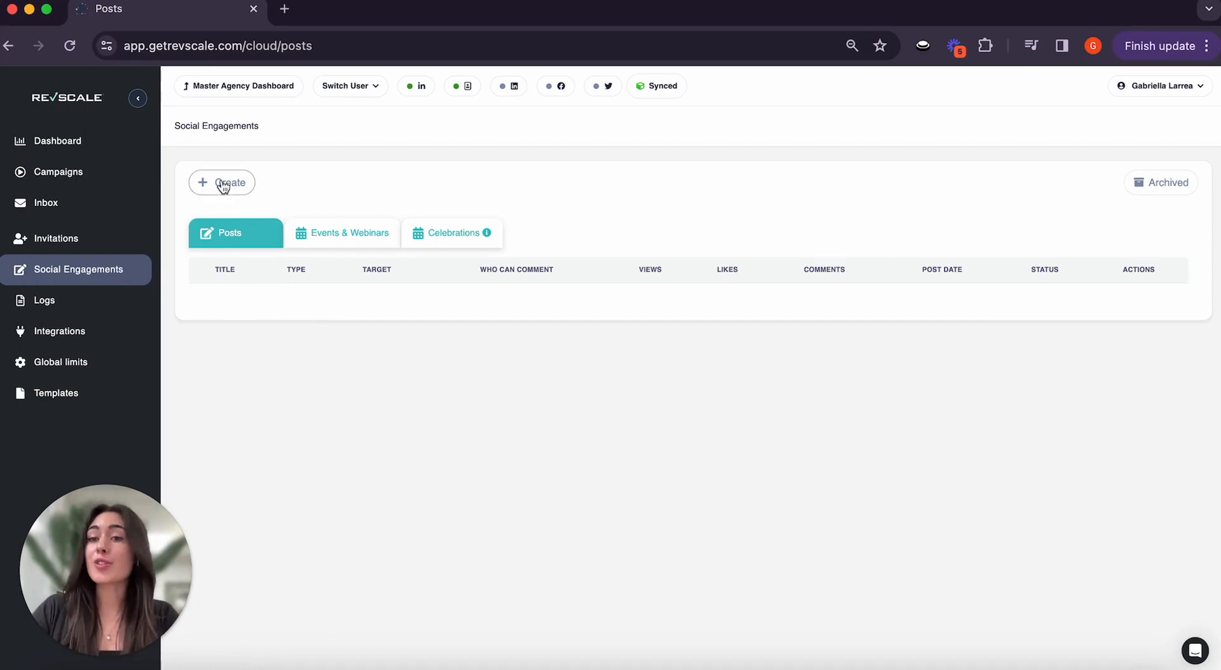
- Create a general post titled 'working with Ai' for Anyone, comments from All, then start the body
click(222, 182)
text(Working with AI)
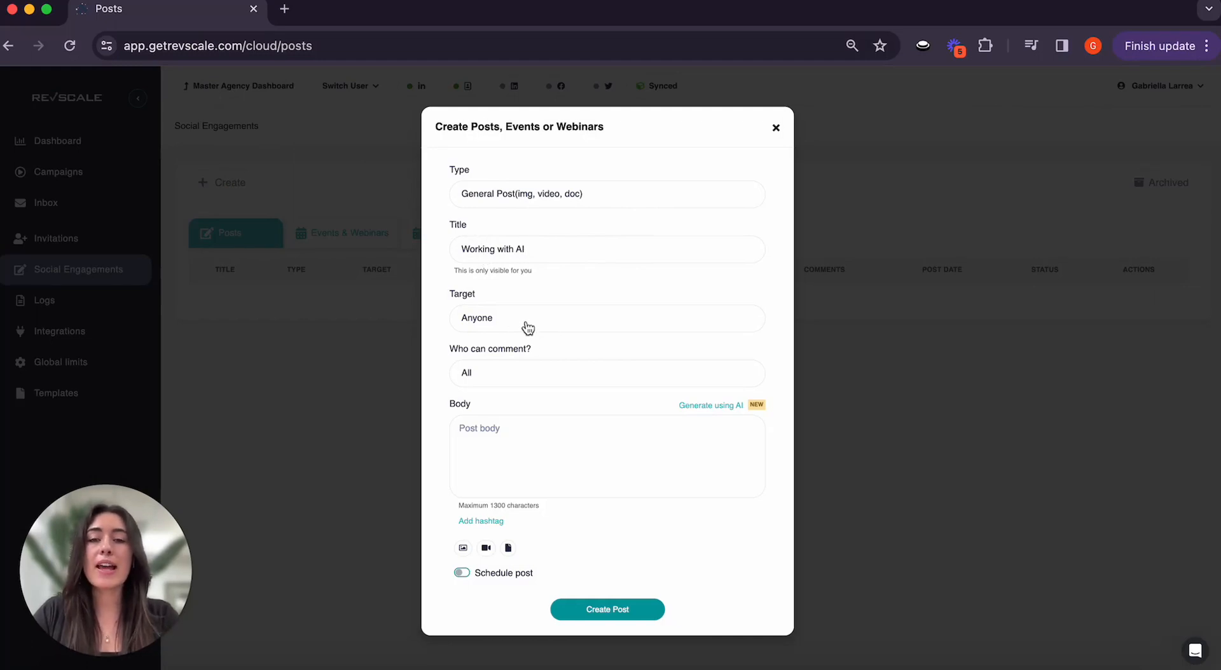
mouse_move(537, 385)
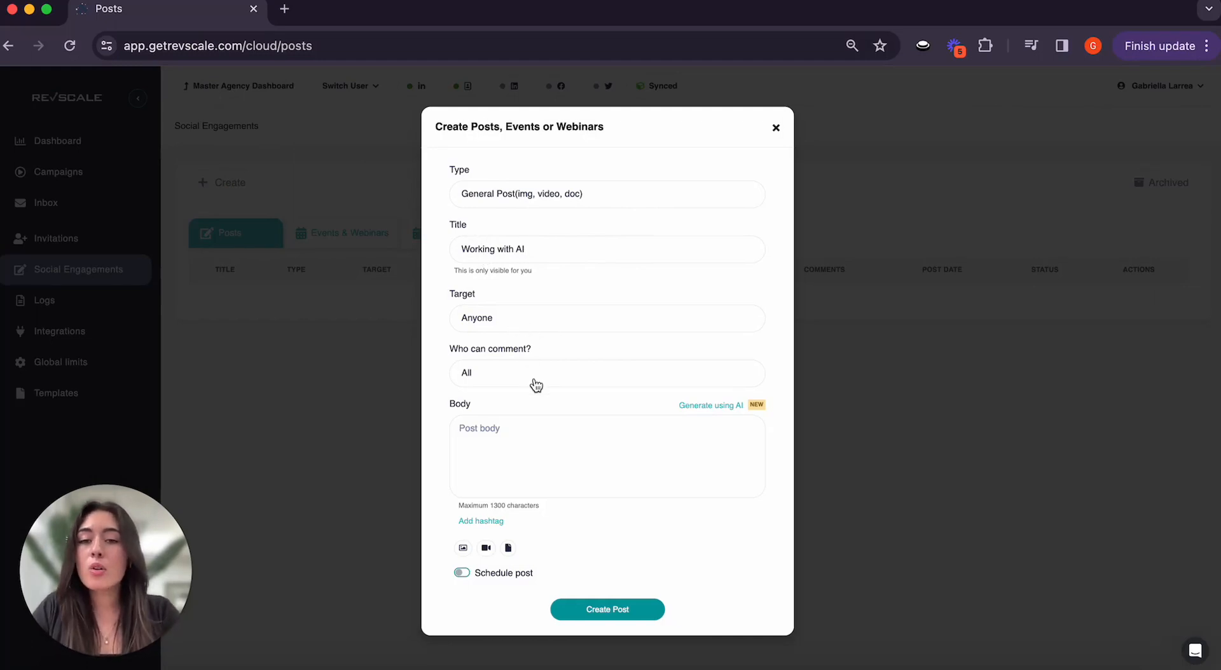
click(606, 456)
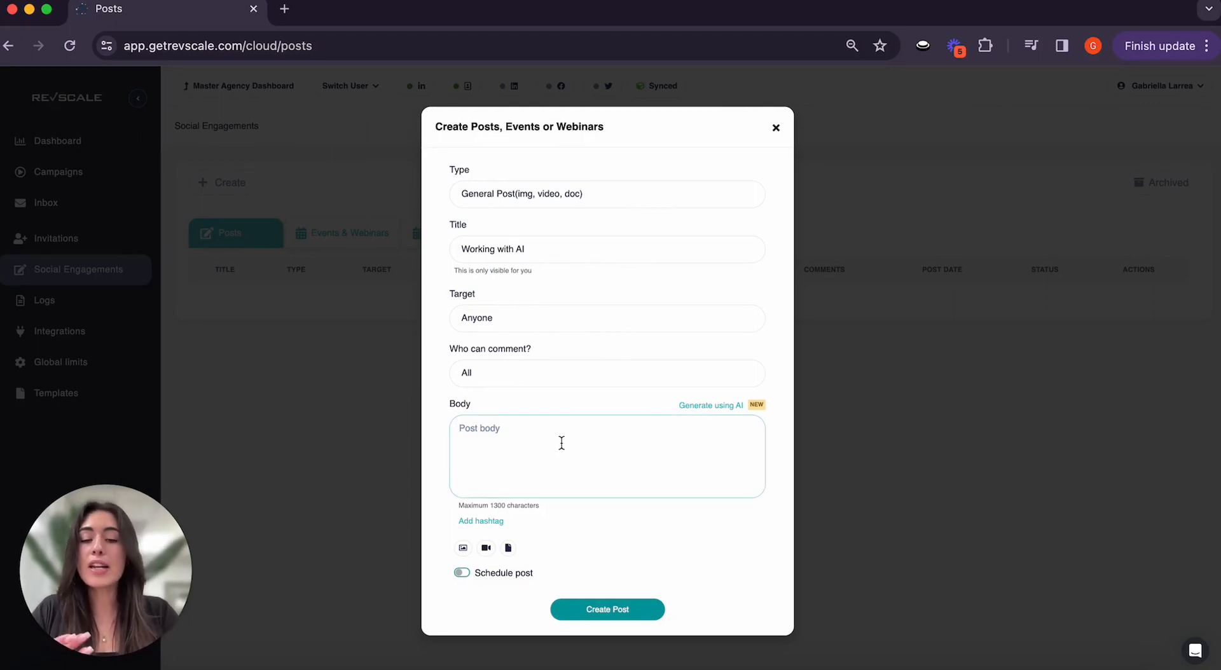
text(Her)
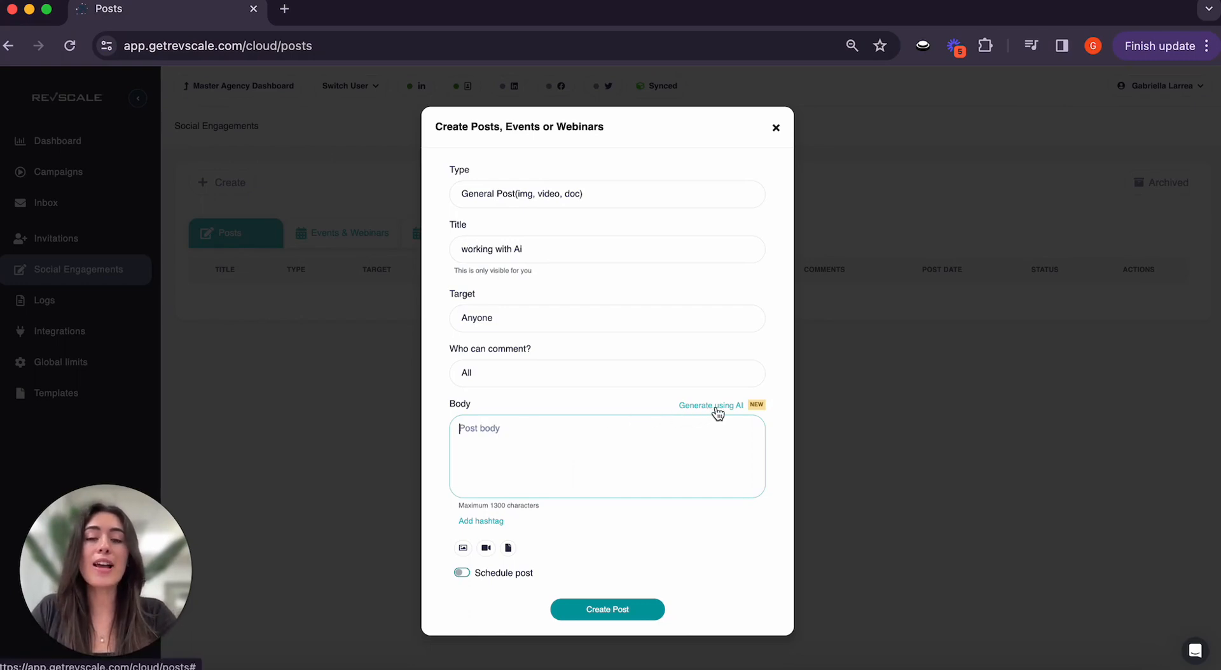
mouse_move(718, 418)
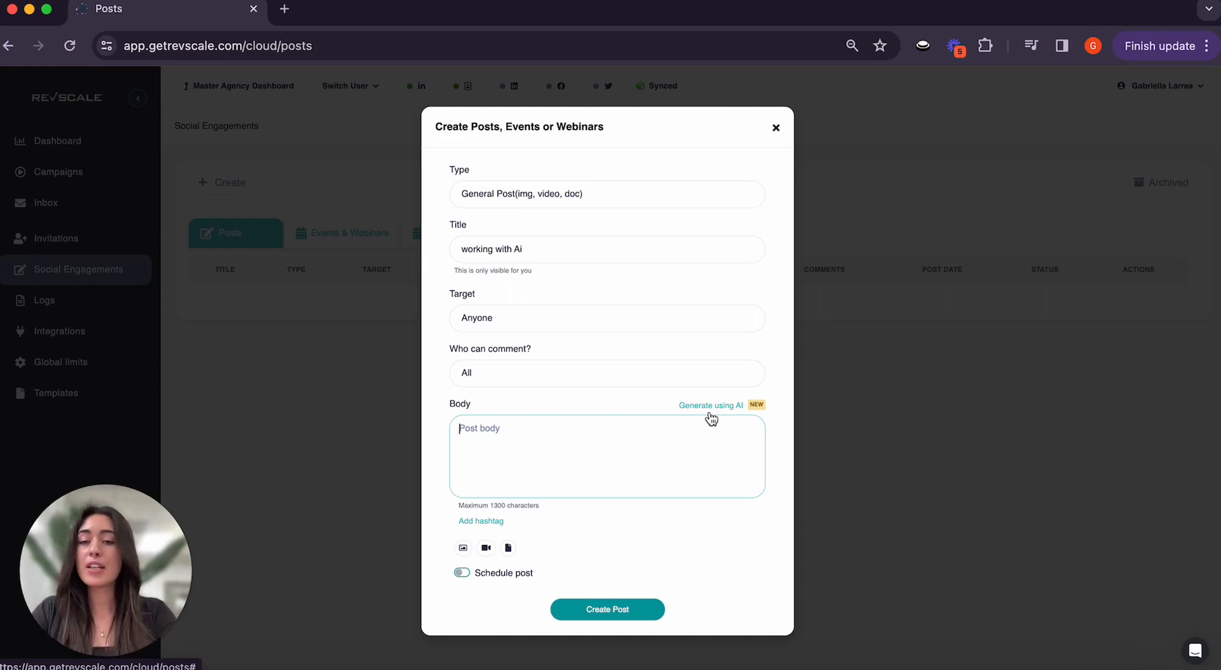
- Turn on Schedule post to reveal the Post at date field
click(461, 573)
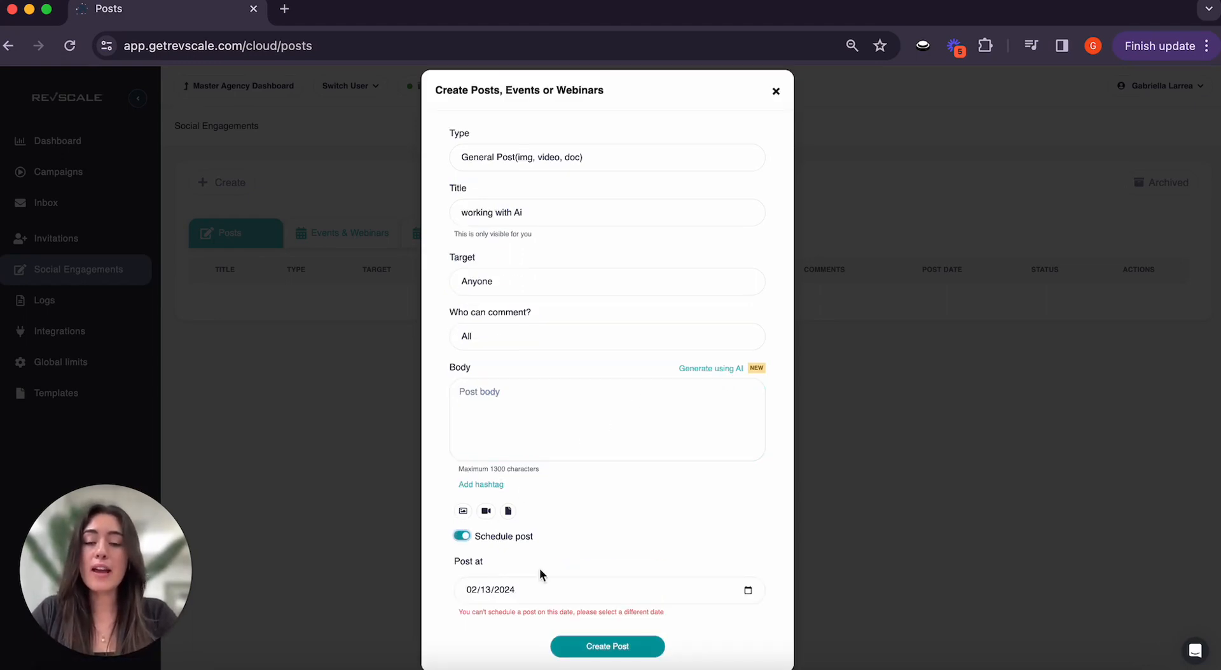
mouse_move(600, 511)
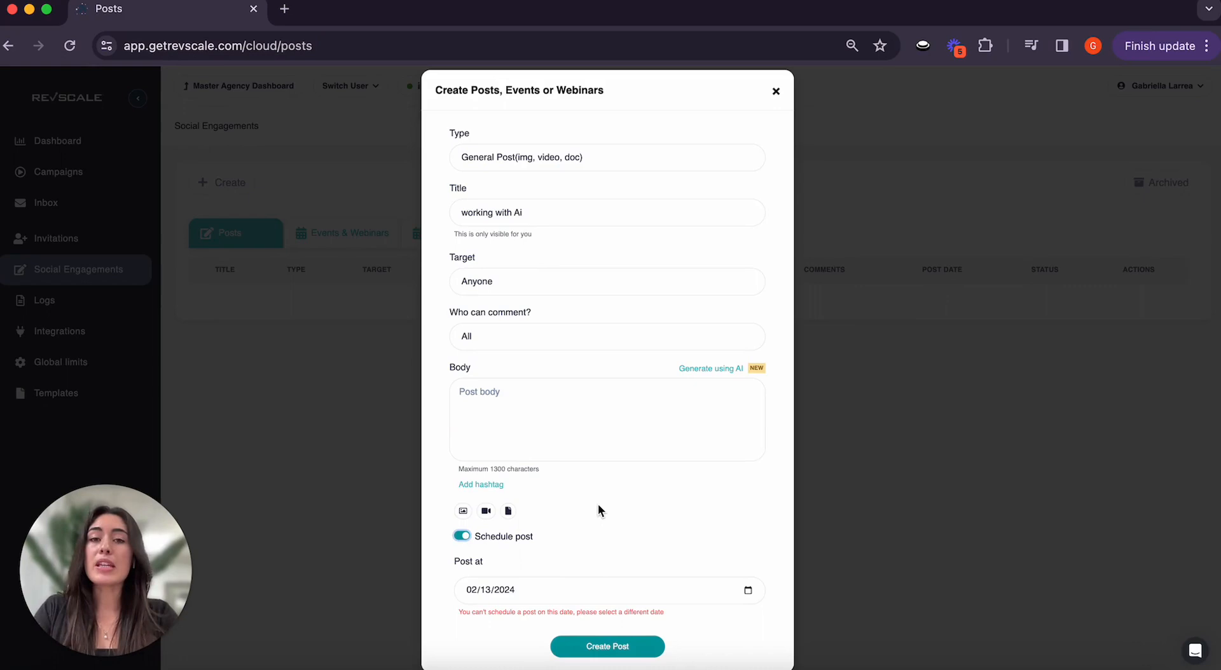
mouse_move(514, 534)
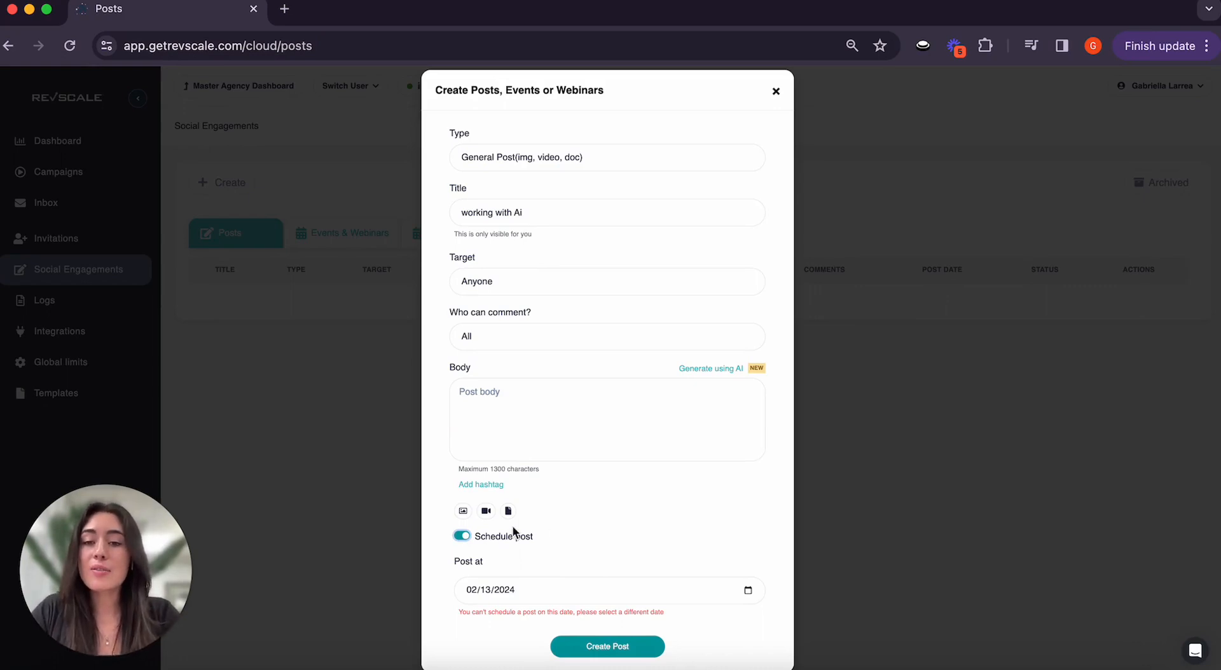